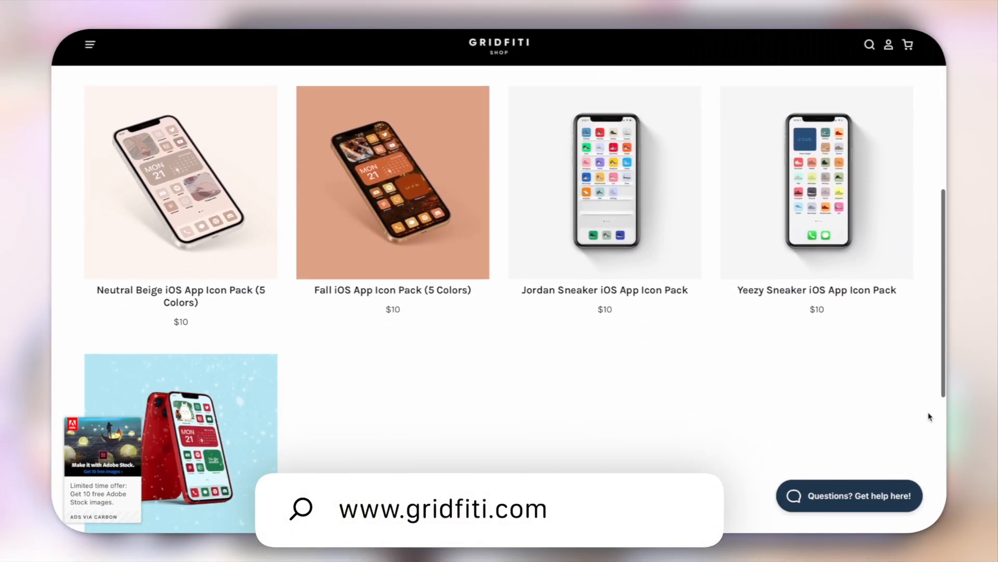
Create a new shortcut and add the Open App action found by searching 'Ope'.
scroll(up, 3)
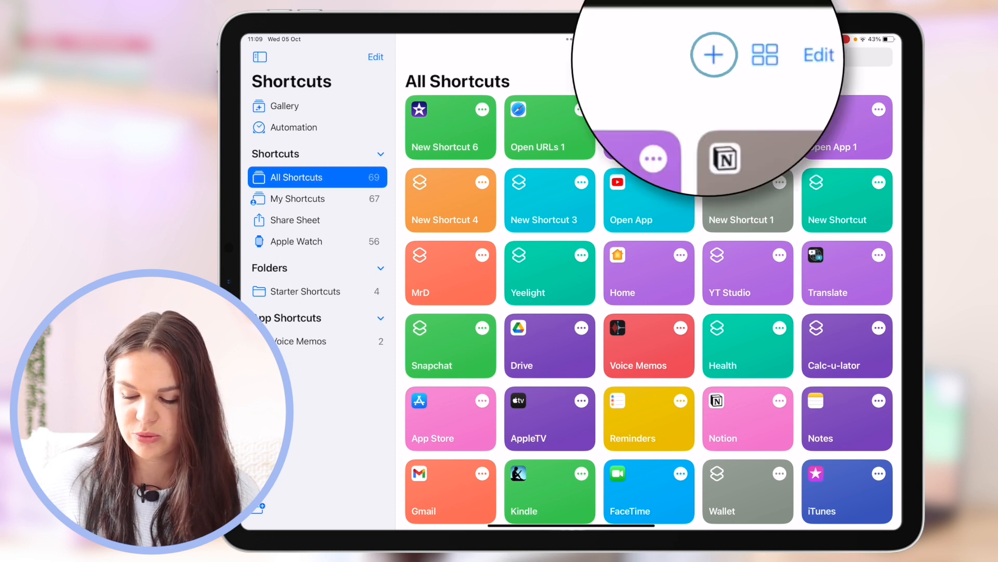
click(715, 54)
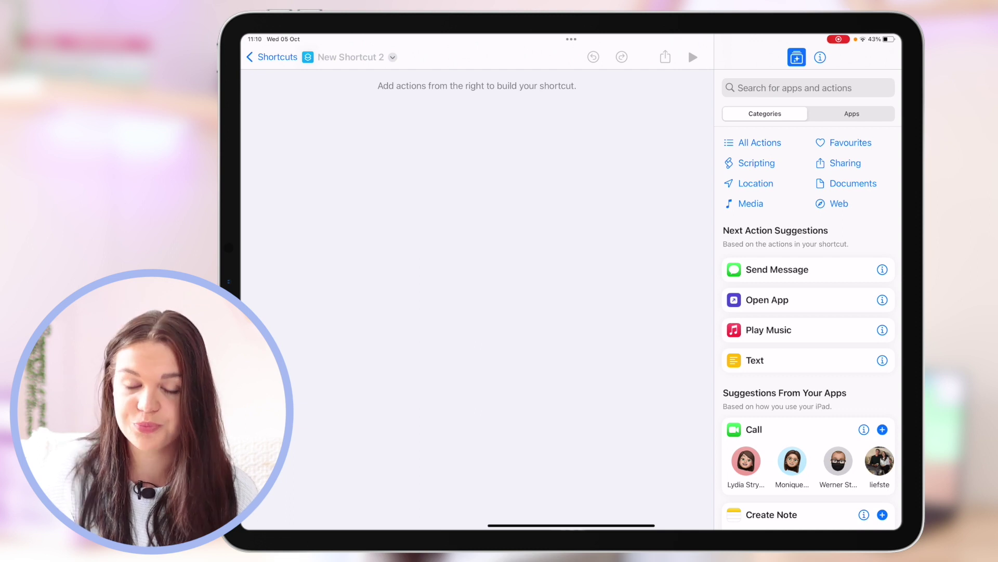
click(808, 88)
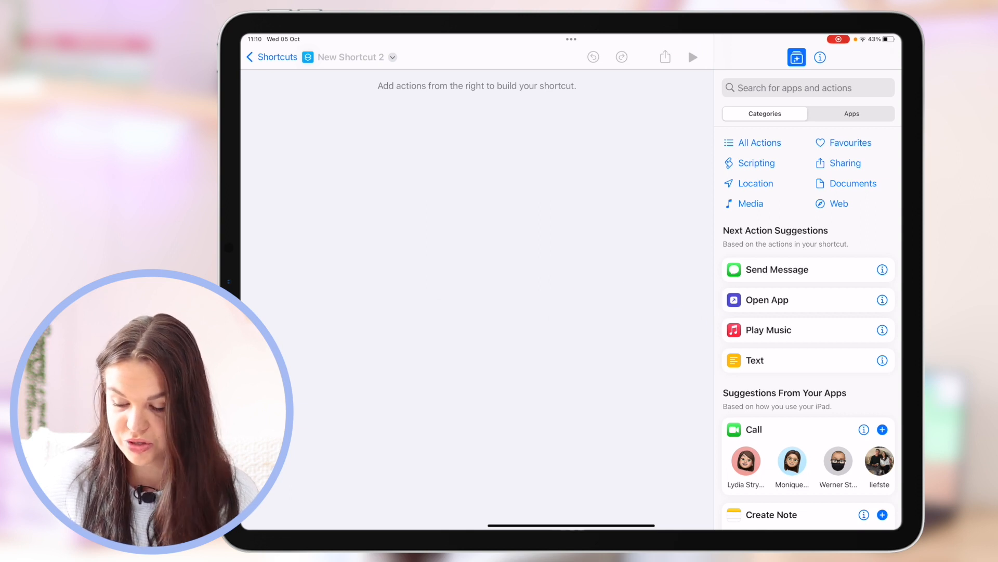
click(796, 88)
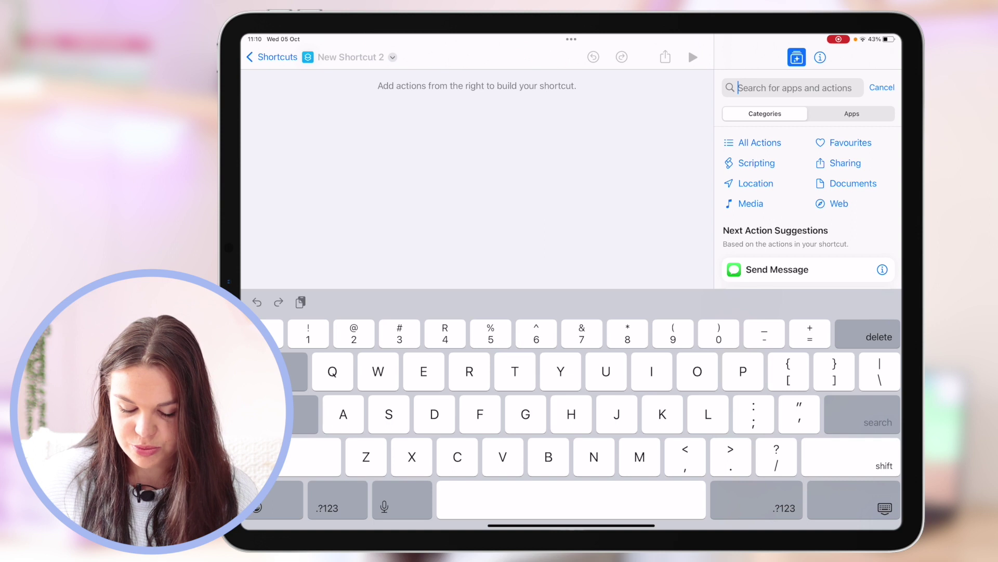
text(Open app)
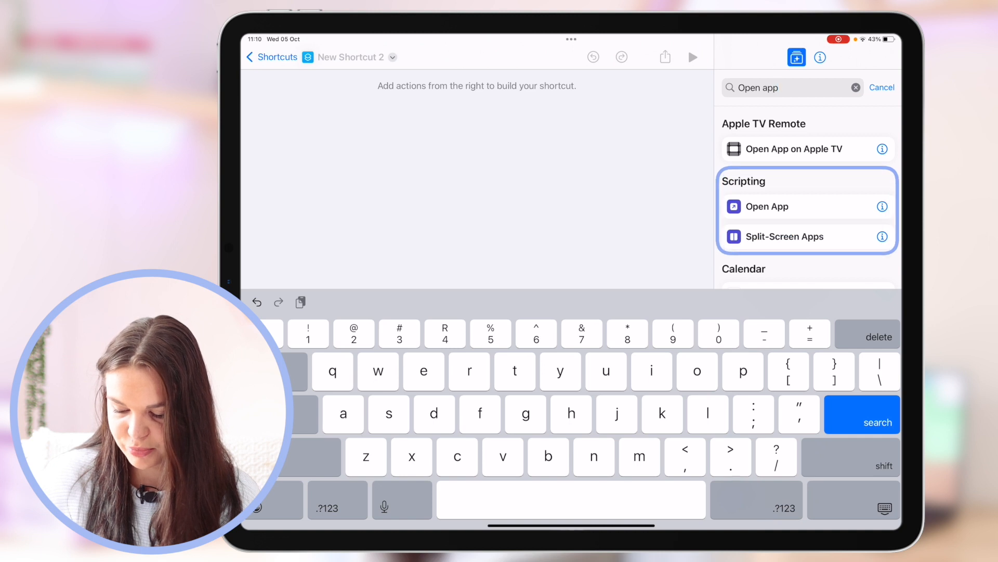
click(767, 206)
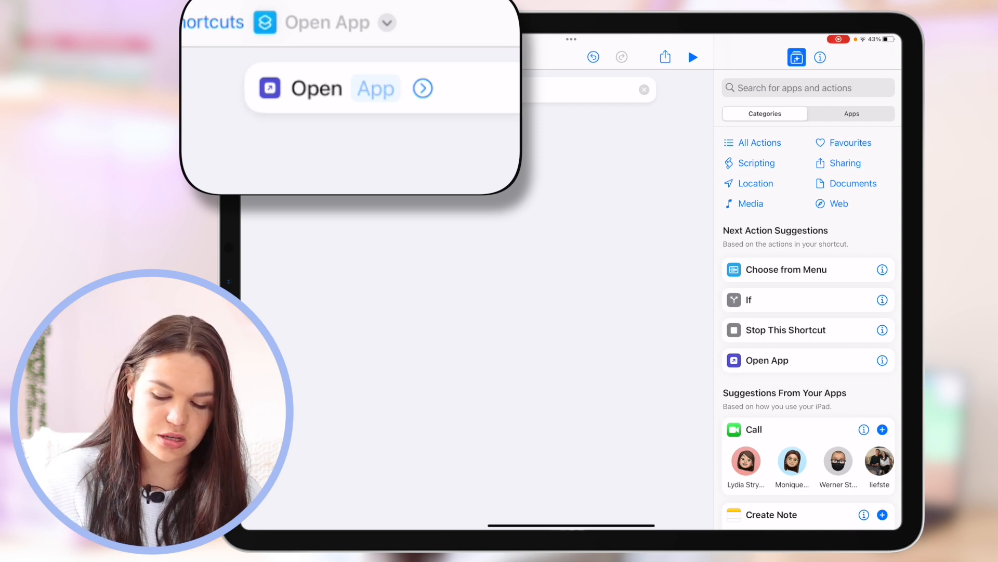
Set the Open App action's target to GoodNotes, found by searching 'Go'.
click(375, 88)
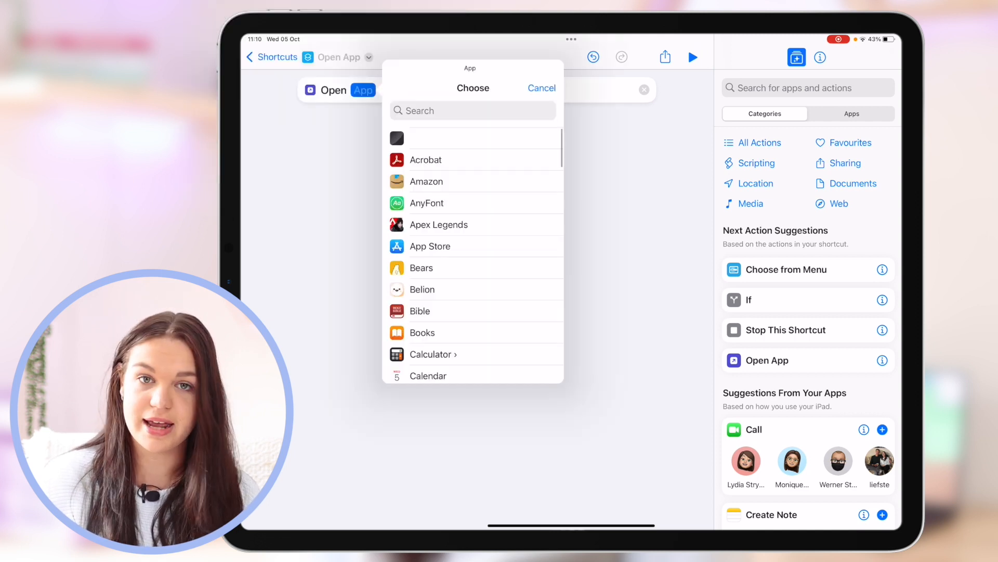
text(Go)
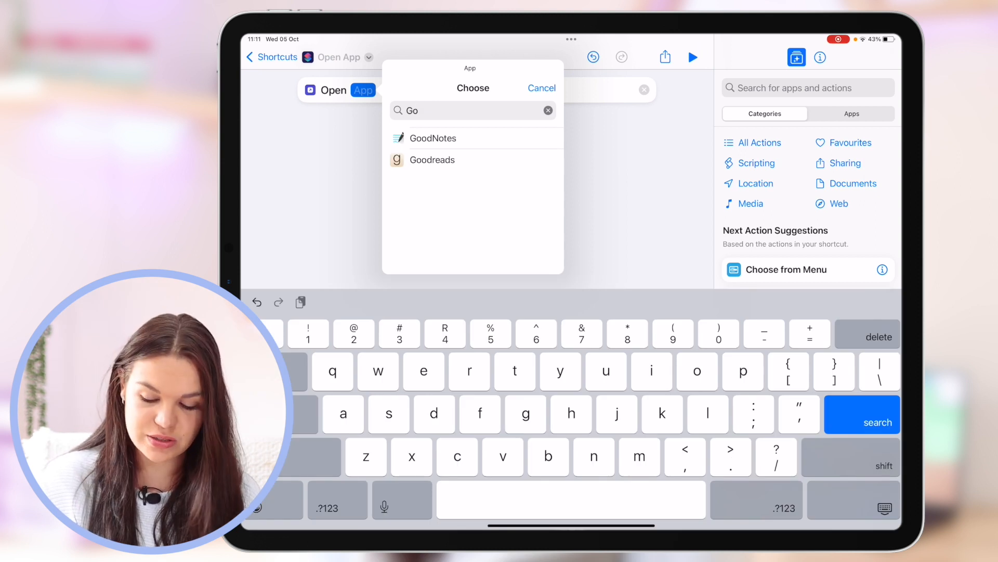
click(433, 139)
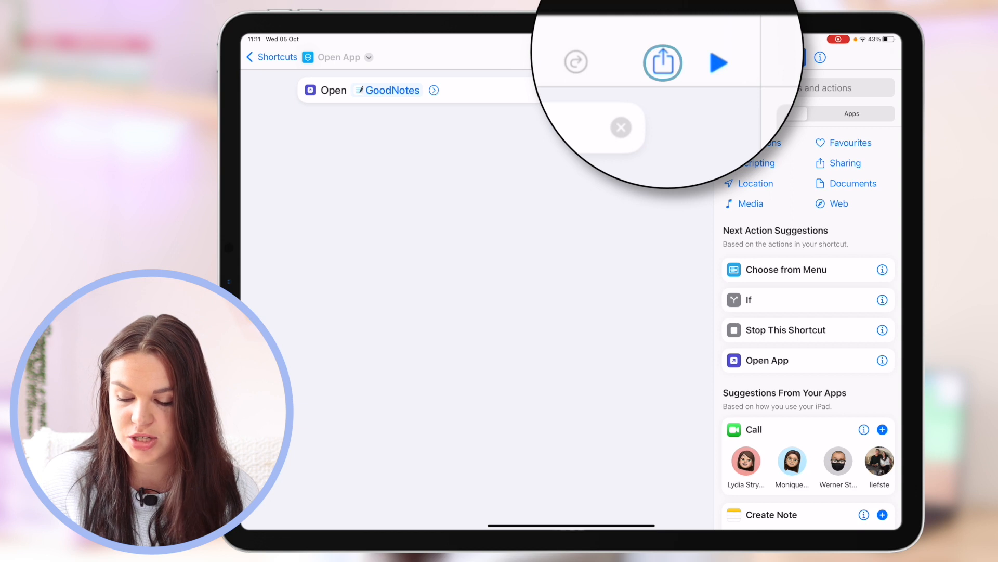
Choose Add to Home Screen from the shortcut's share sheet.
click(665, 63)
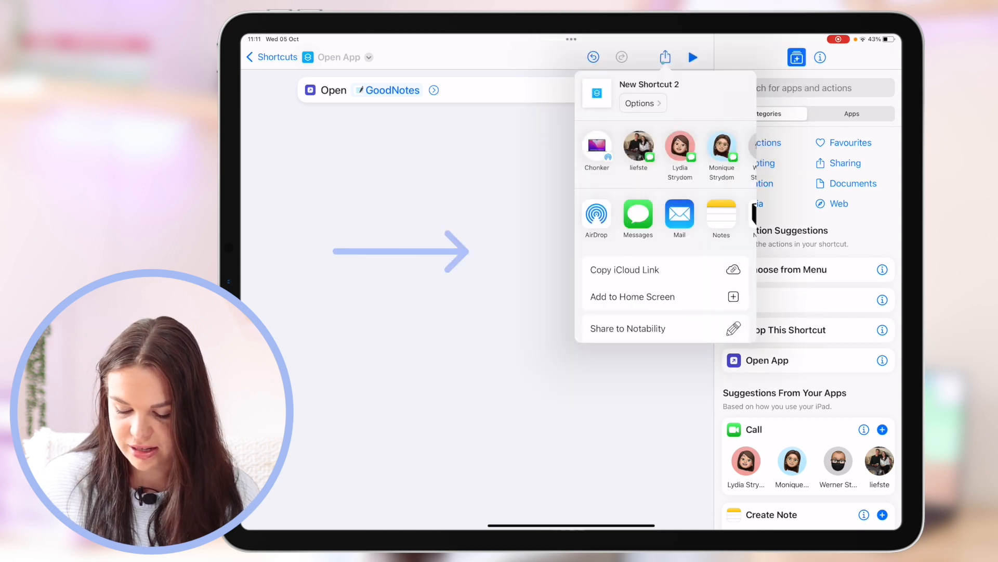
scroll(down, 3)
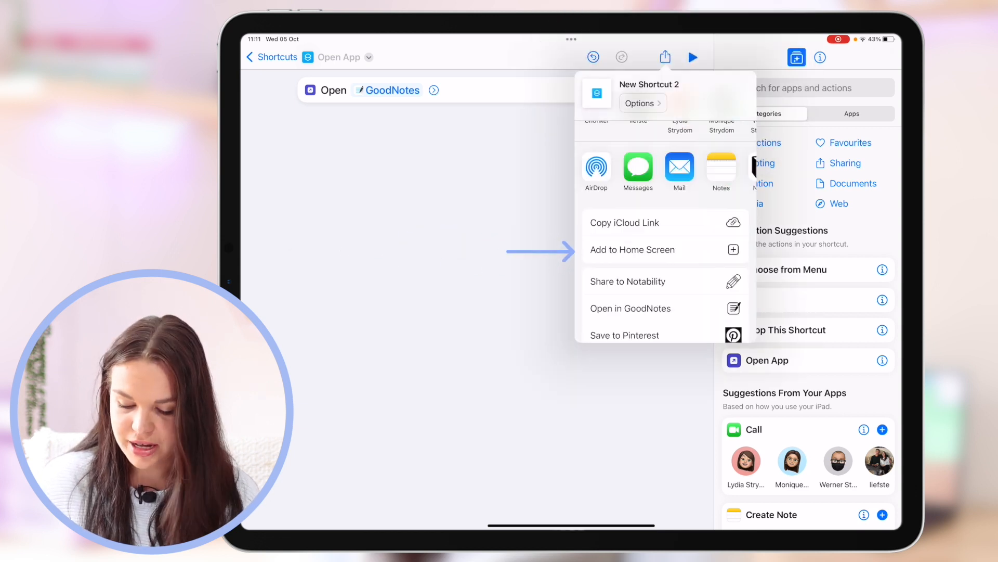
click(653, 249)
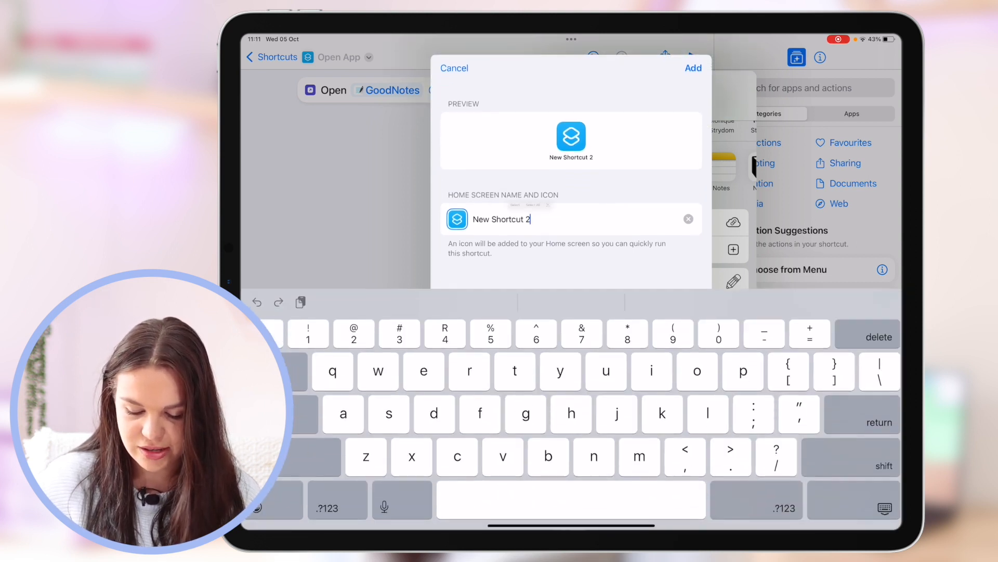
Rename the shortcut 'Goodnotes', give it the lavender pencil image, and add it.
double_click(507, 219)
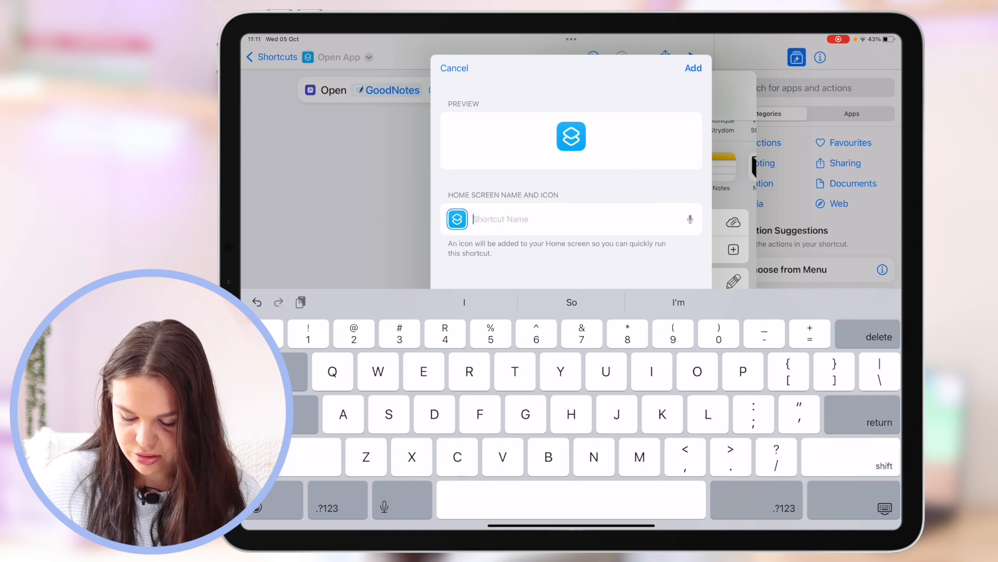
text(Goodnotes)
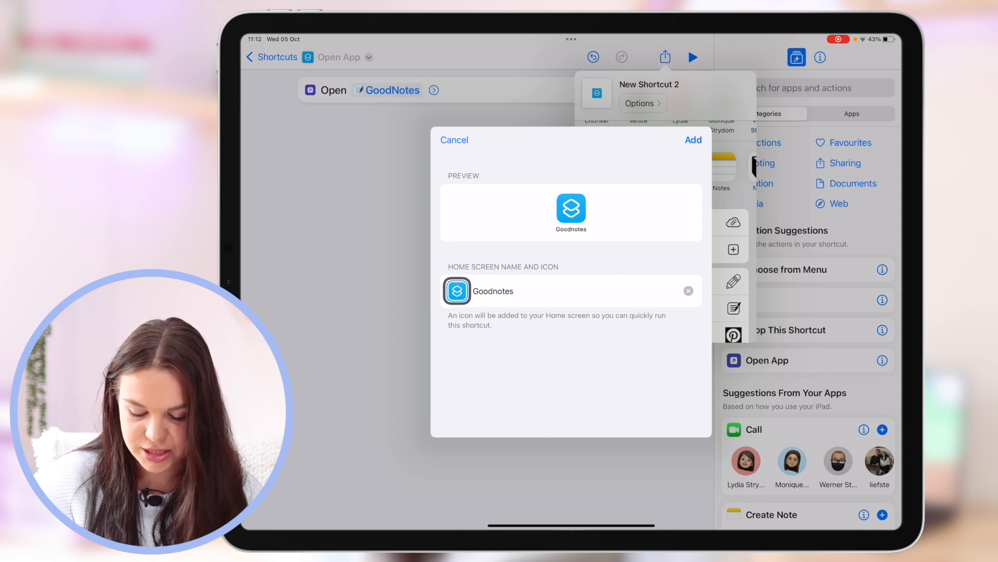
click(457, 291)
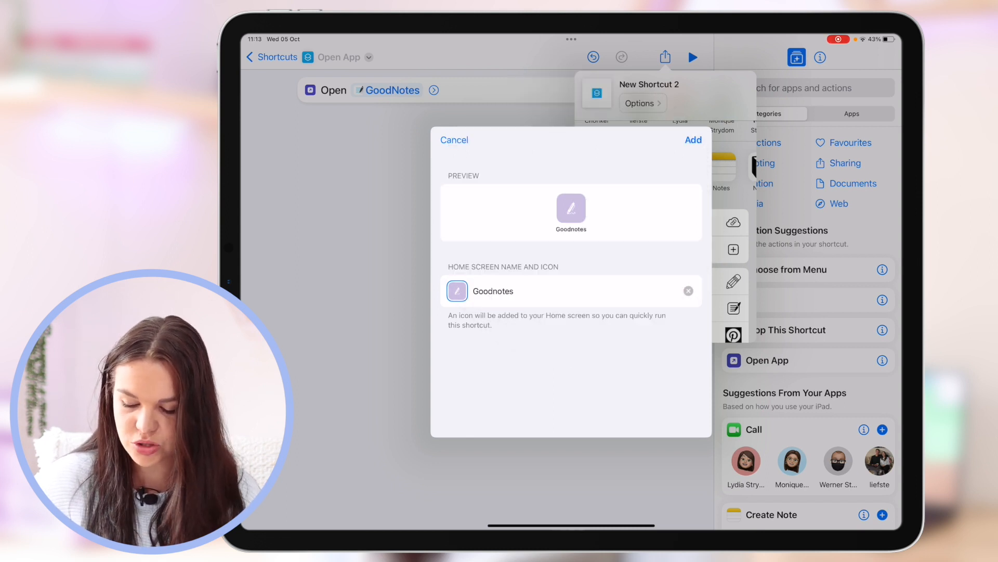
click(454, 140)
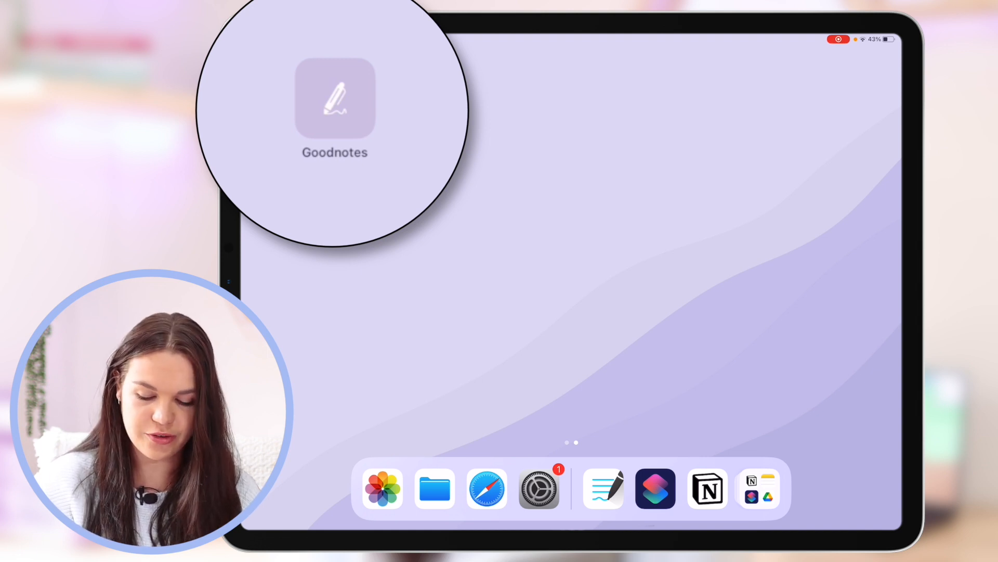
click(334, 99)
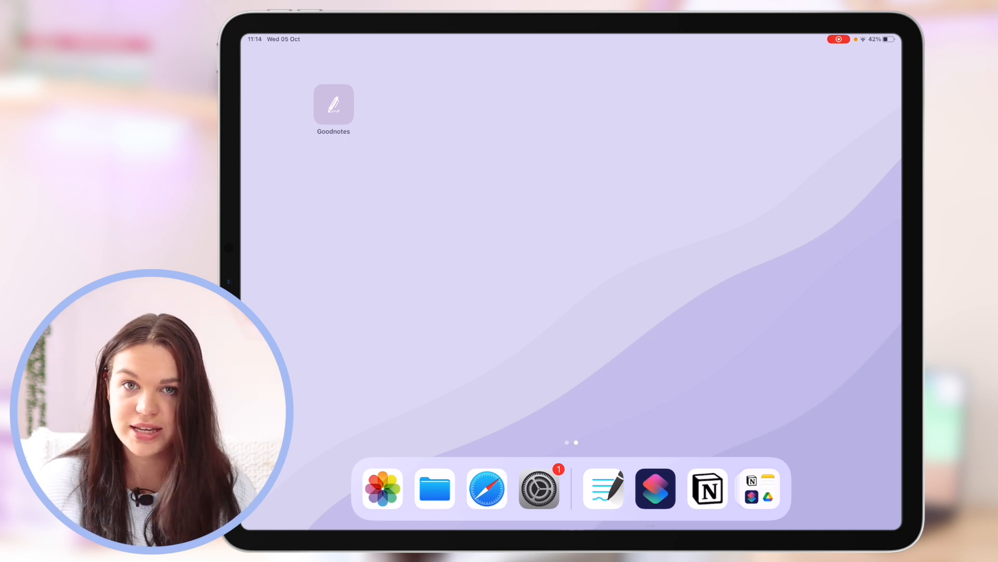
scroll(left, 3)
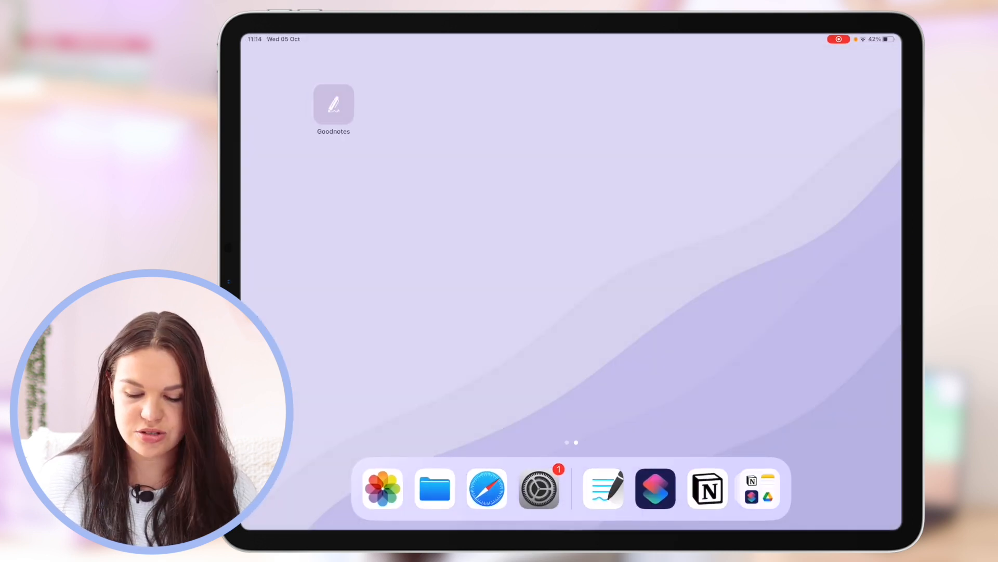
scroll(right, 3)
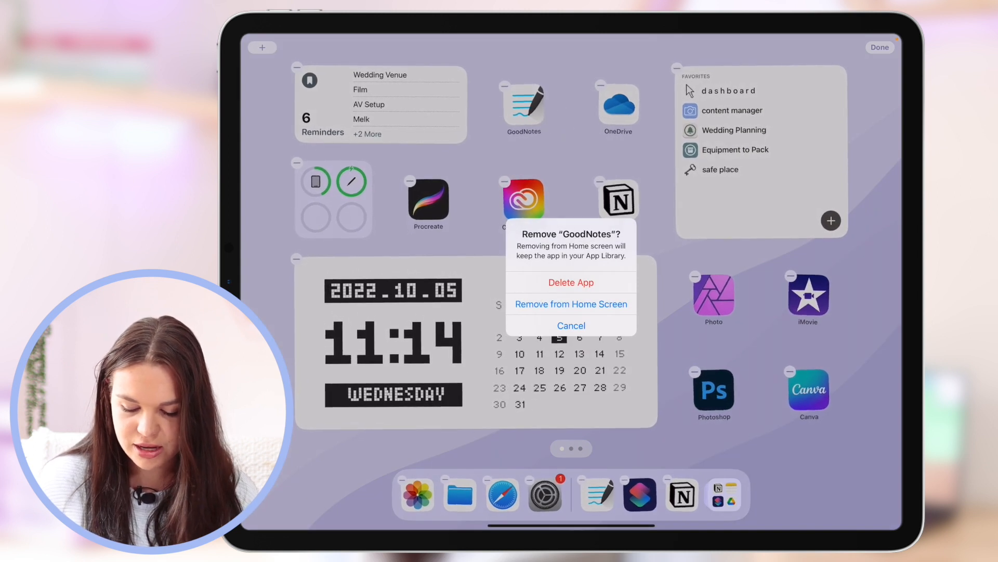
Remove GoodNotes from the home screen, finish editing, and swipe to the App Library.
click(571, 304)
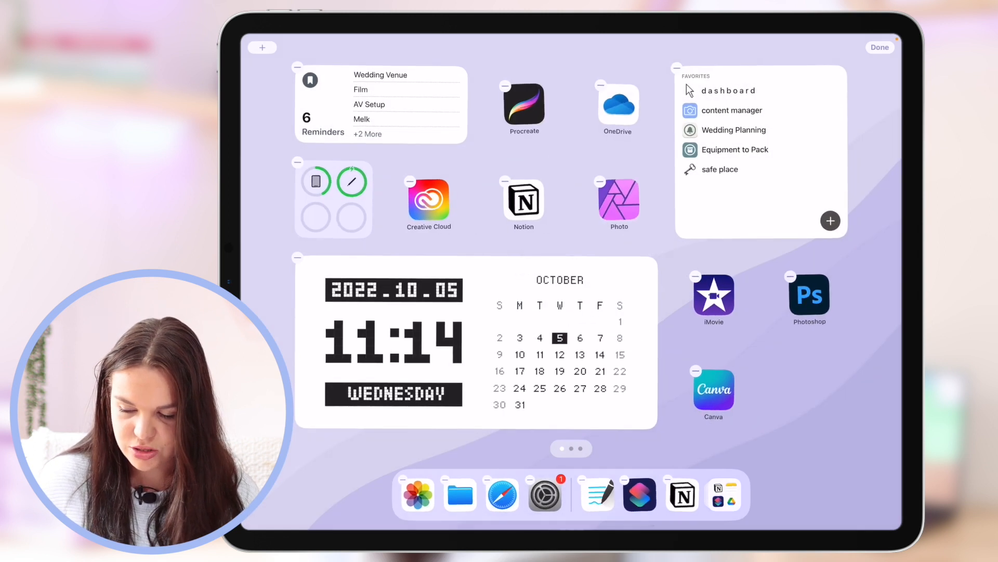
click(880, 48)
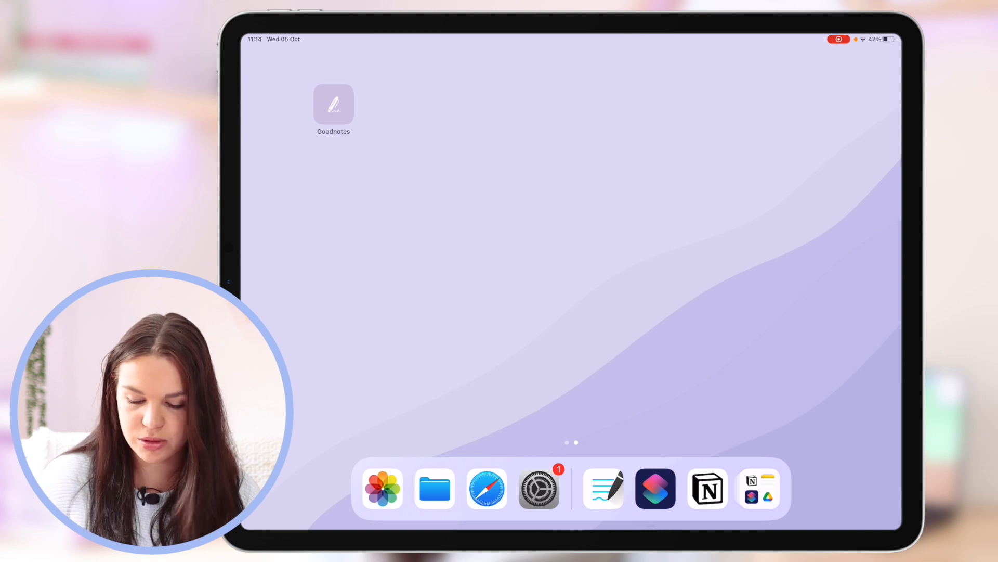
scroll(left, 3)
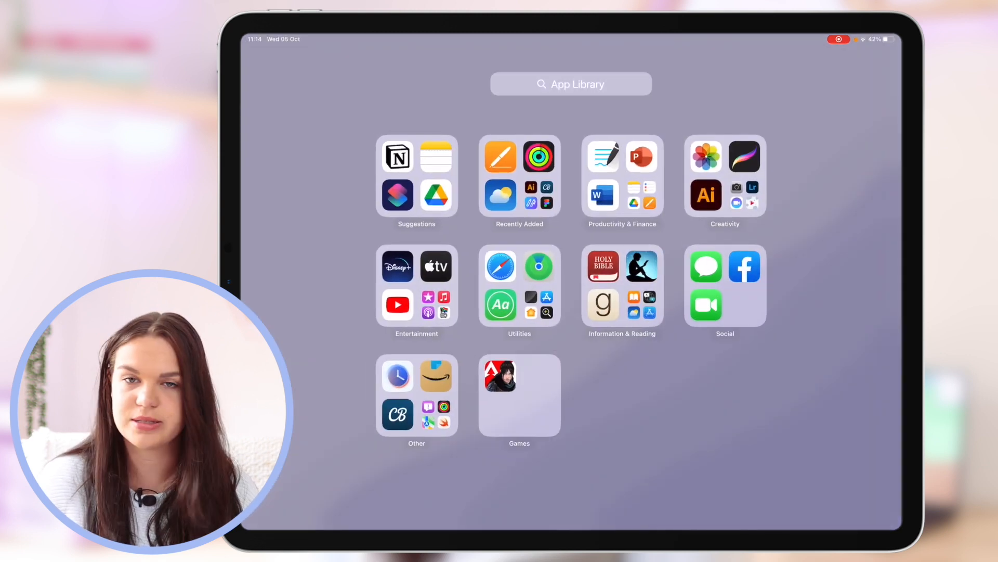